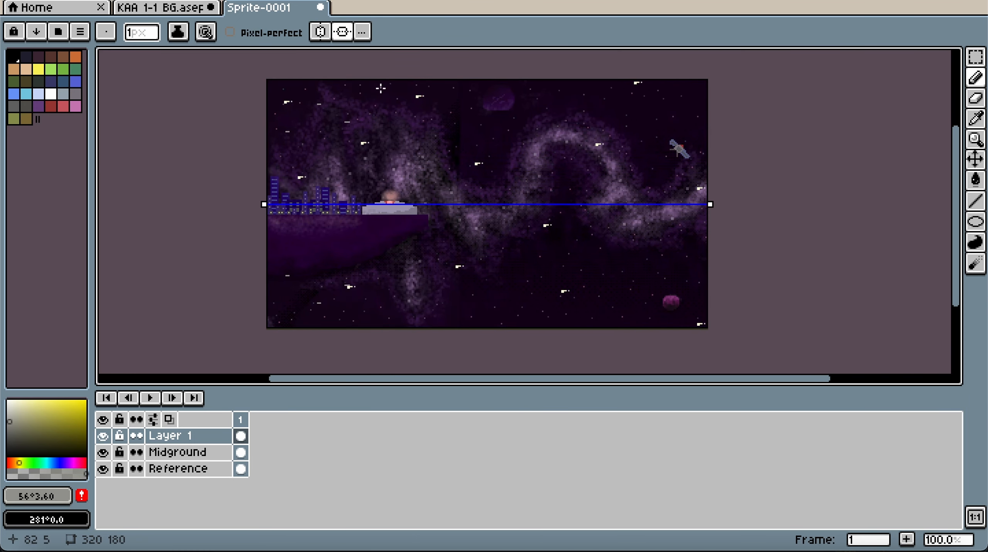
pyautogui.moveTo(445, 209)
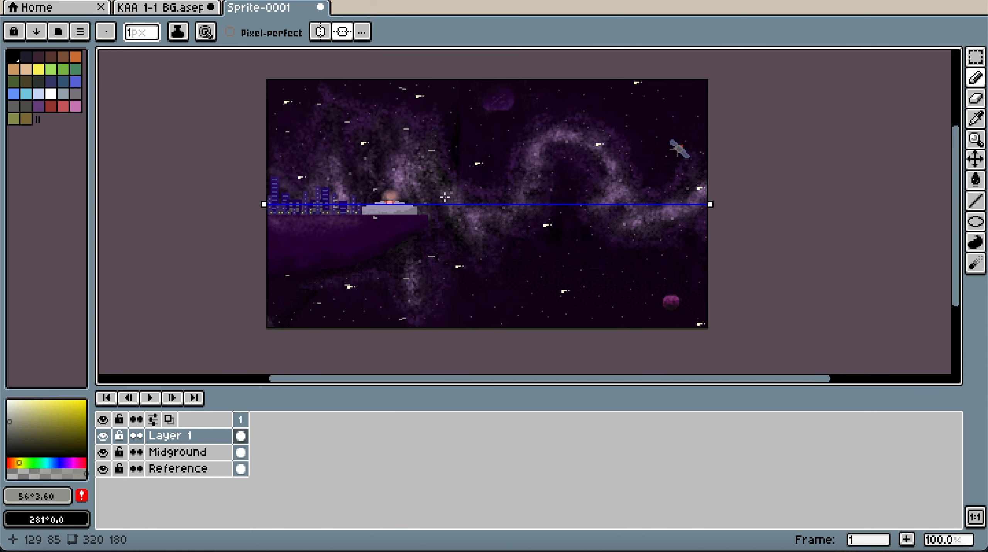
pyautogui.moveTo(598, 92)
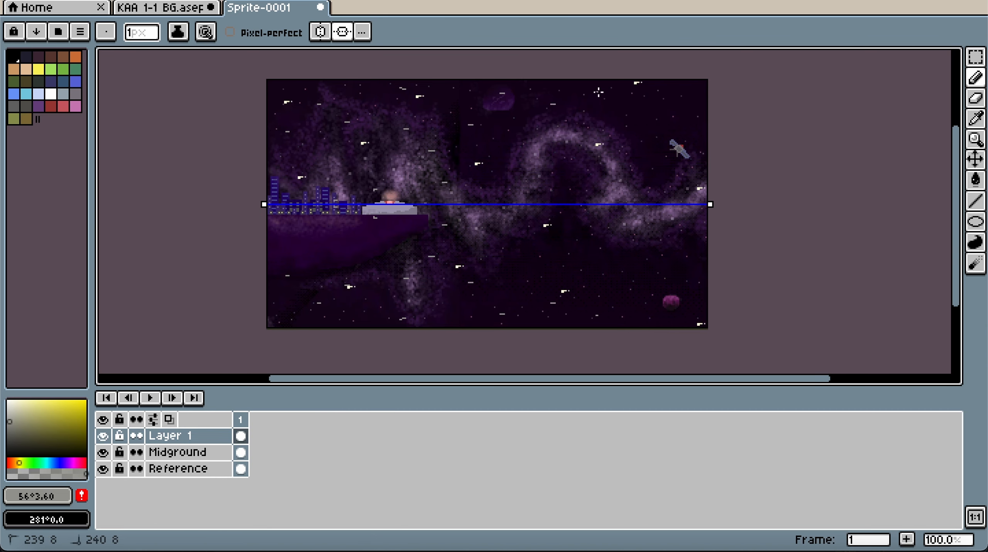
pyautogui.moveTo(548, 180)
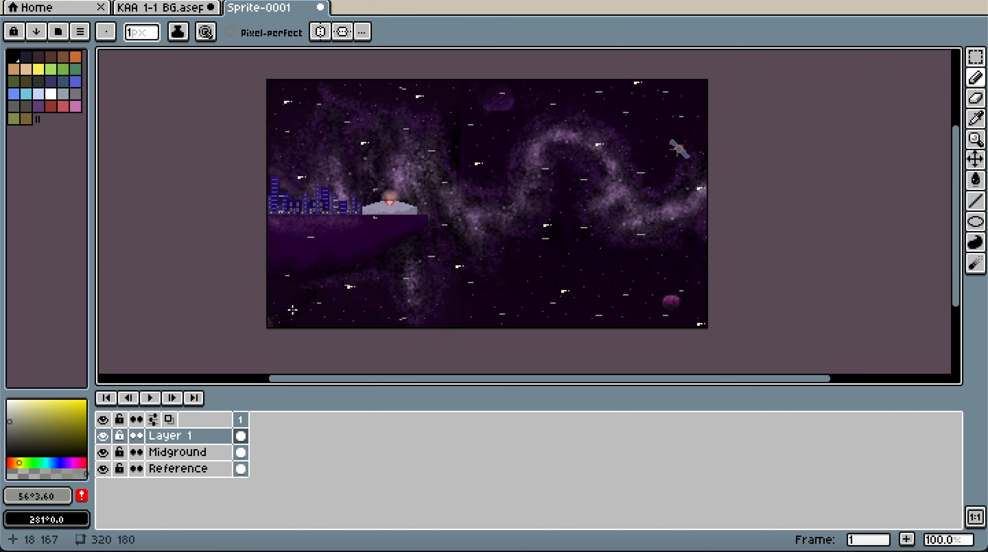
# Step: Play the pixel-art parallax tutorial and seek to its Calculating the Parallax Value chapter
pyautogui.doubleClick(184, 436)
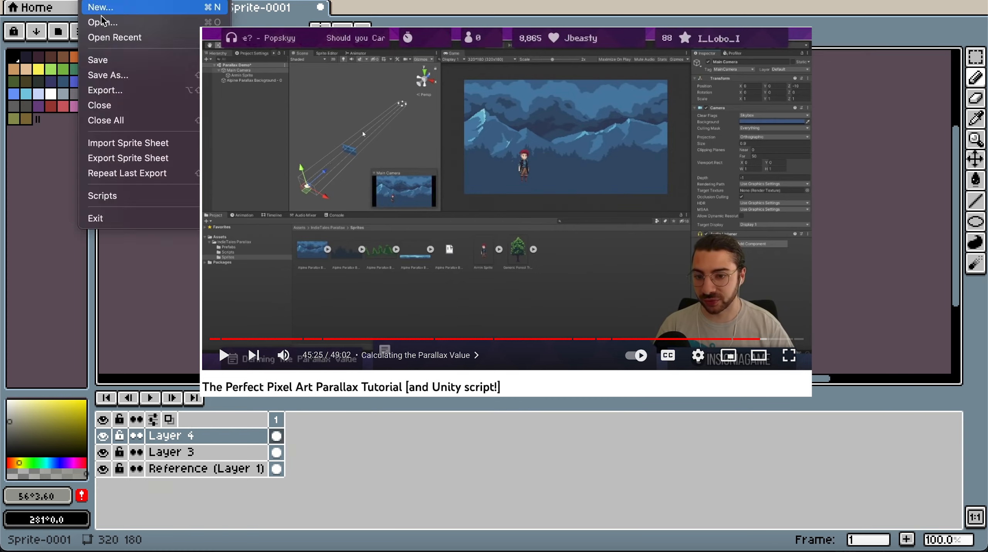
pyautogui.click(108, 76)
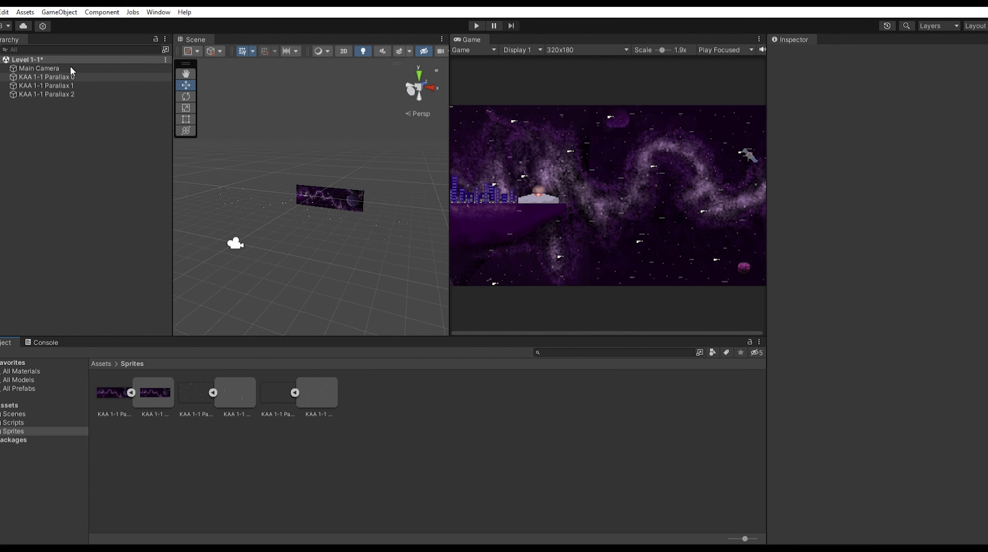
# Step: Select the Parallax objects in the Level 1-1 Hierarchy to show the layered space background
pyautogui.click(46, 85)
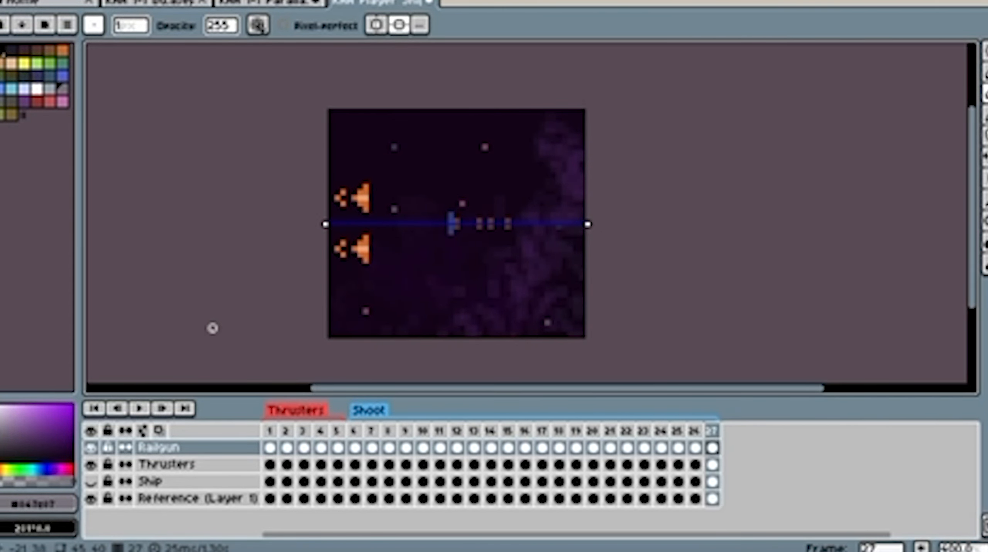
# Step: Show the KAA Player Ship file with the Ship layer visible over thrusters and railgun
pyautogui.click(92, 499)
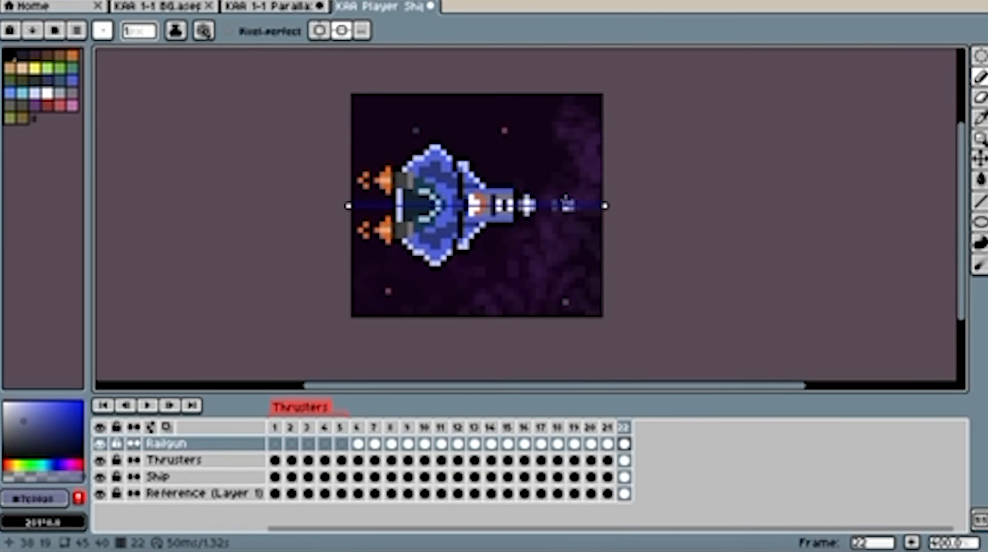
pyautogui.click(639, 427)
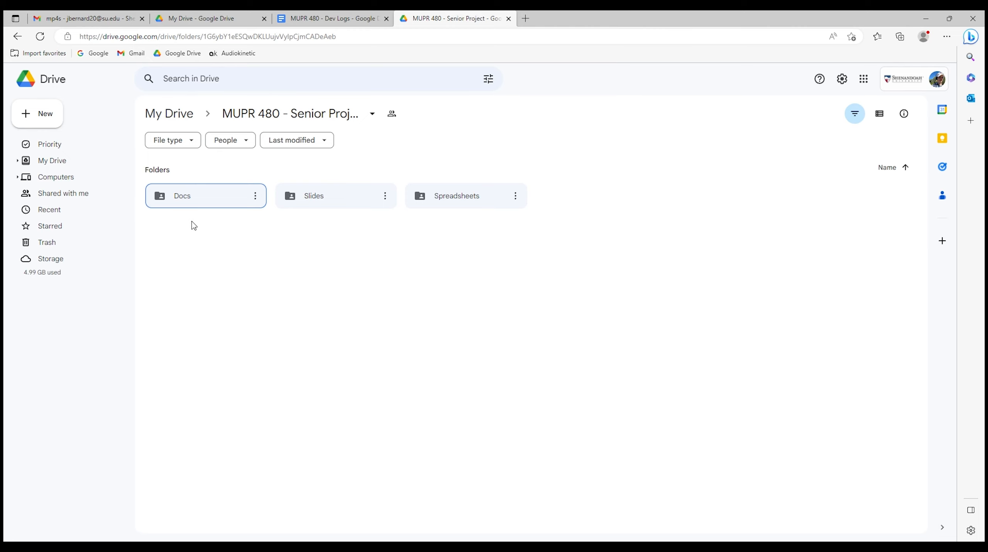
pyautogui.moveTo(489, 194)
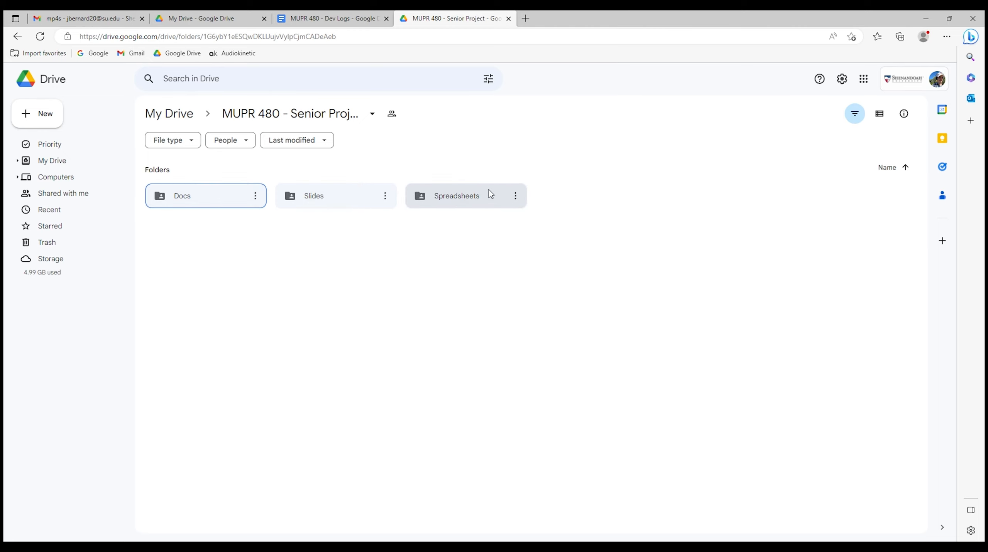
# Step: Enter the Docs folder and launch the MUPR 480 - Coding Roadmap document
pyautogui.doubleClick(182, 196)
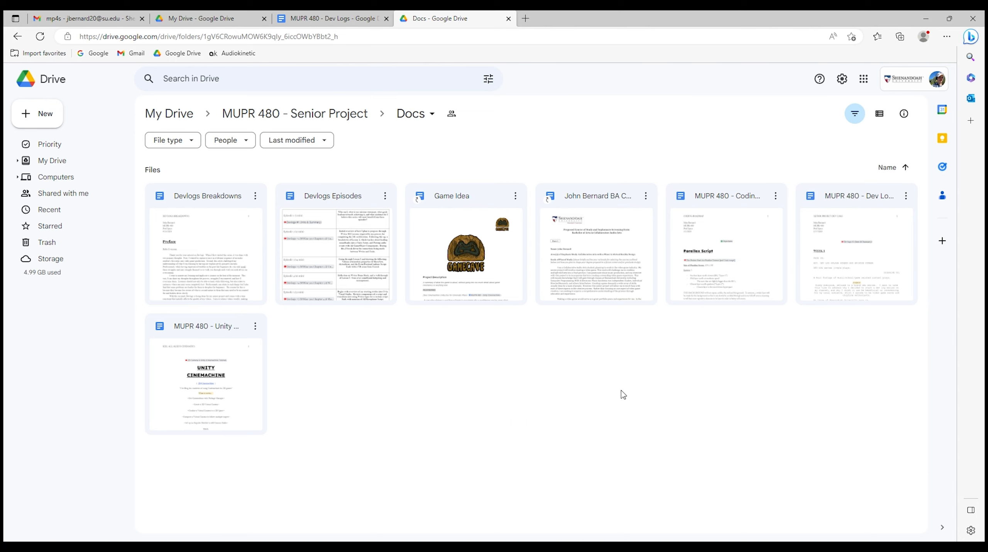
pyautogui.moveTo(275, 400)
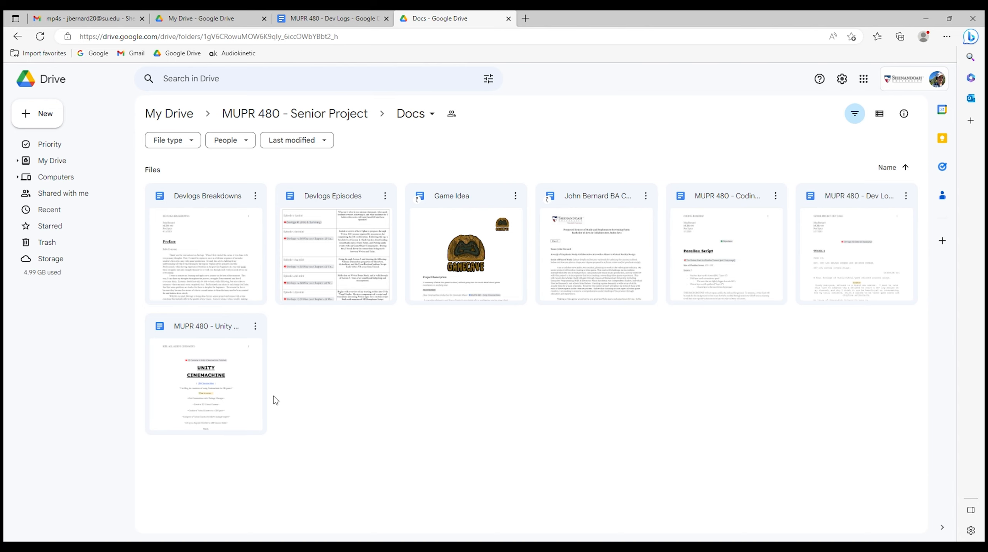
pyautogui.moveTo(712, 261)
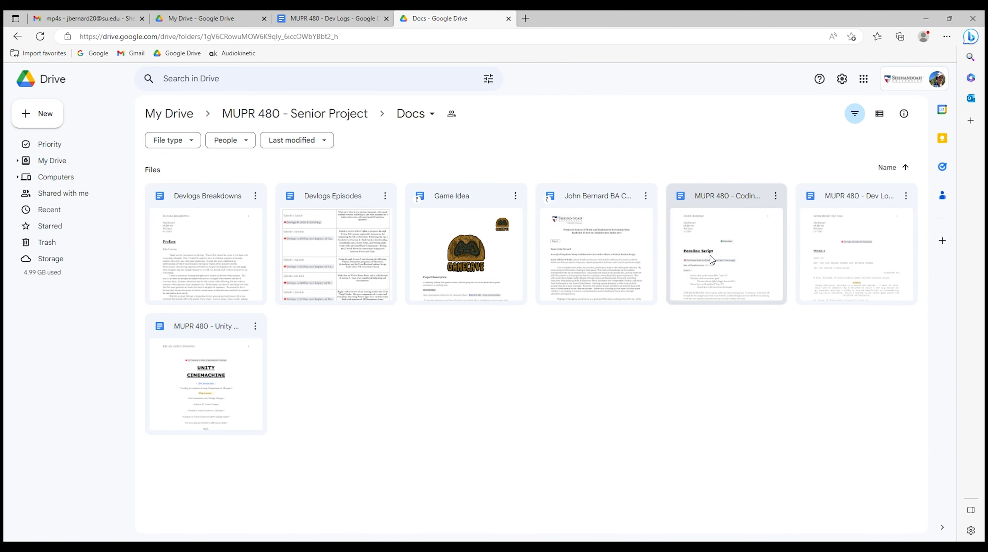
pyautogui.moveTo(718, 265)
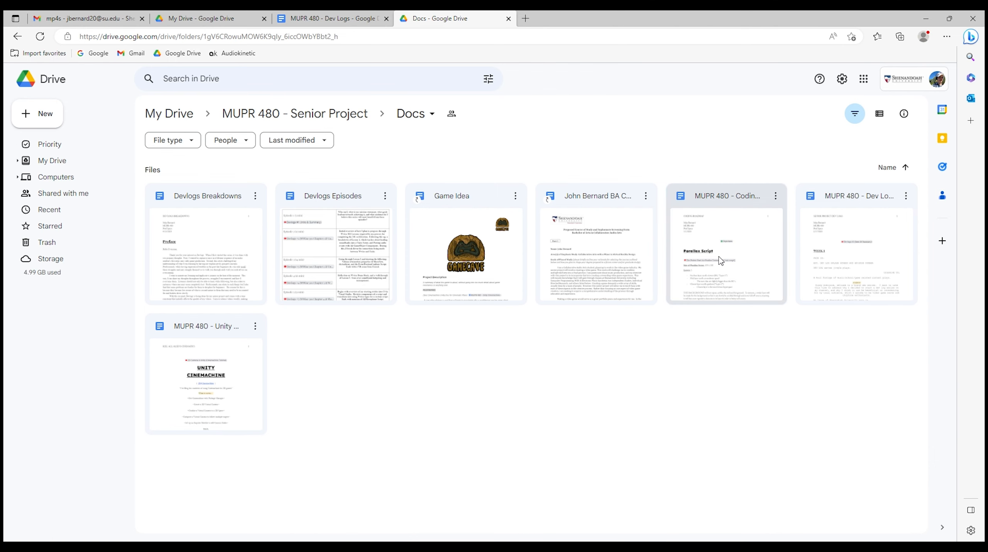
pyautogui.doubleClick(725, 255)
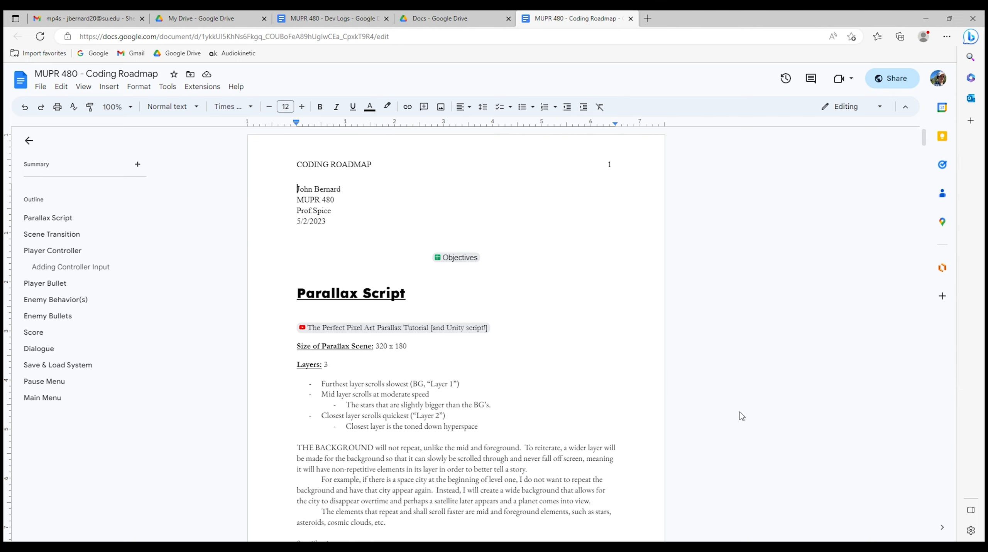
# Step: Navigate the roadmap outline through Player Bullet, Score and Save & Load System sections
pyautogui.scroll(-3)
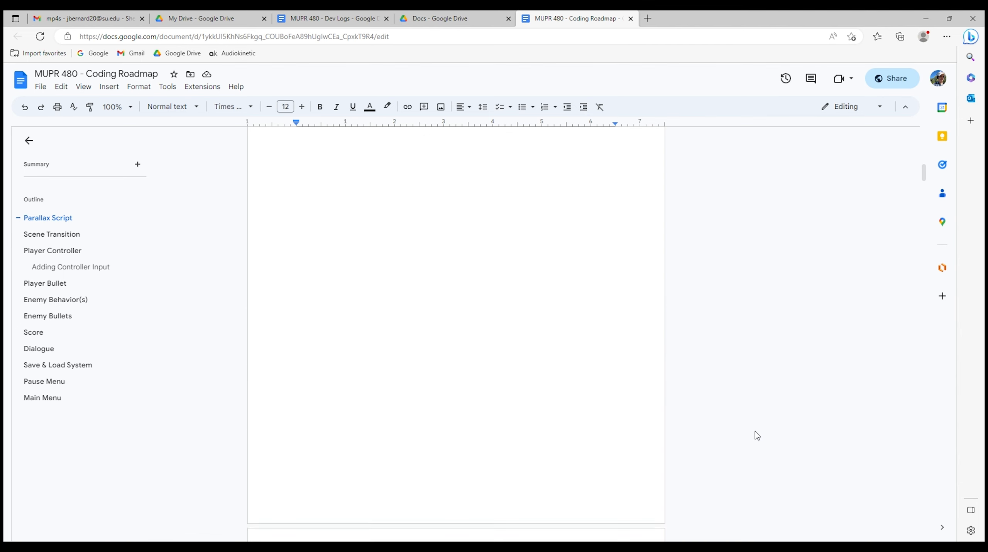
pyautogui.scroll(-3)
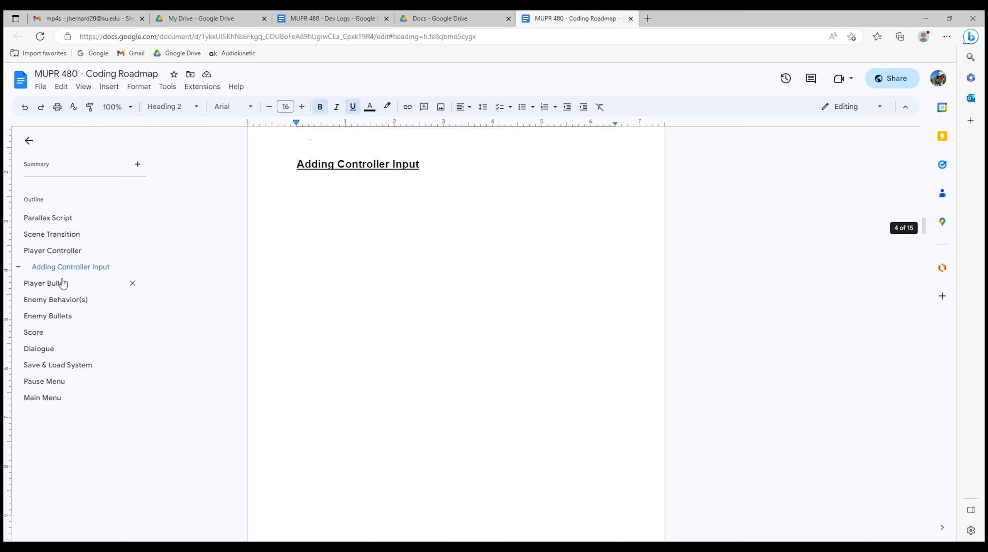
pyautogui.click(45, 284)
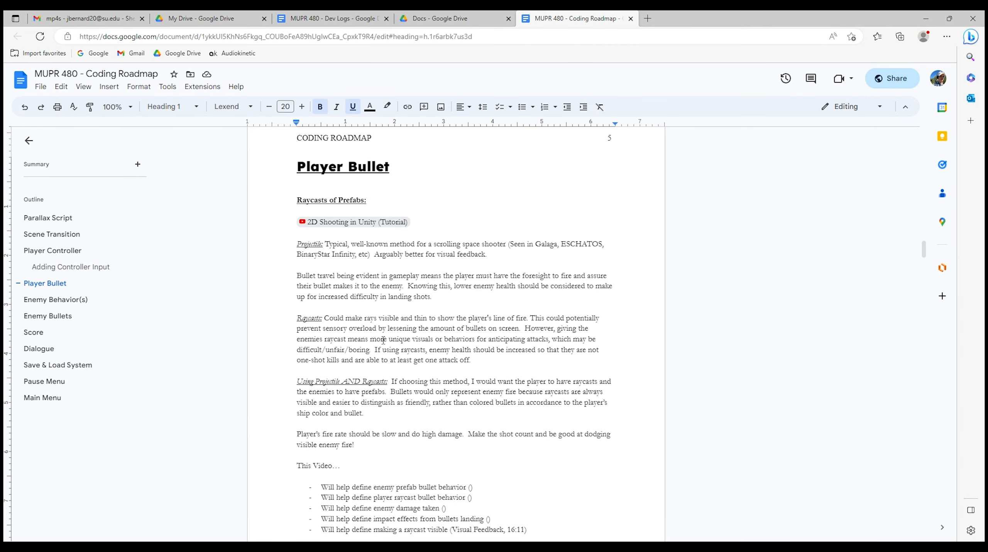
pyautogui.scroll(-3)
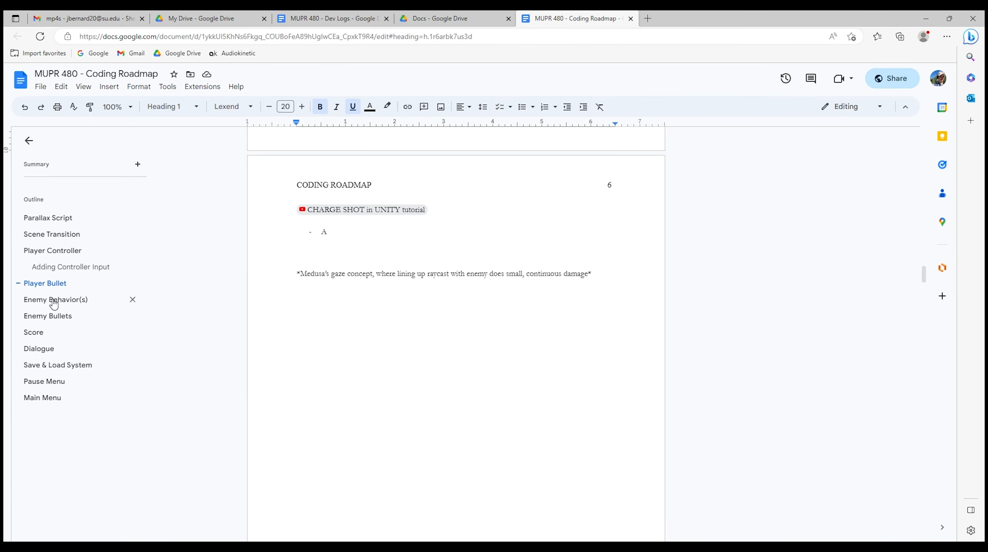
pyautogui.click(33, 333)
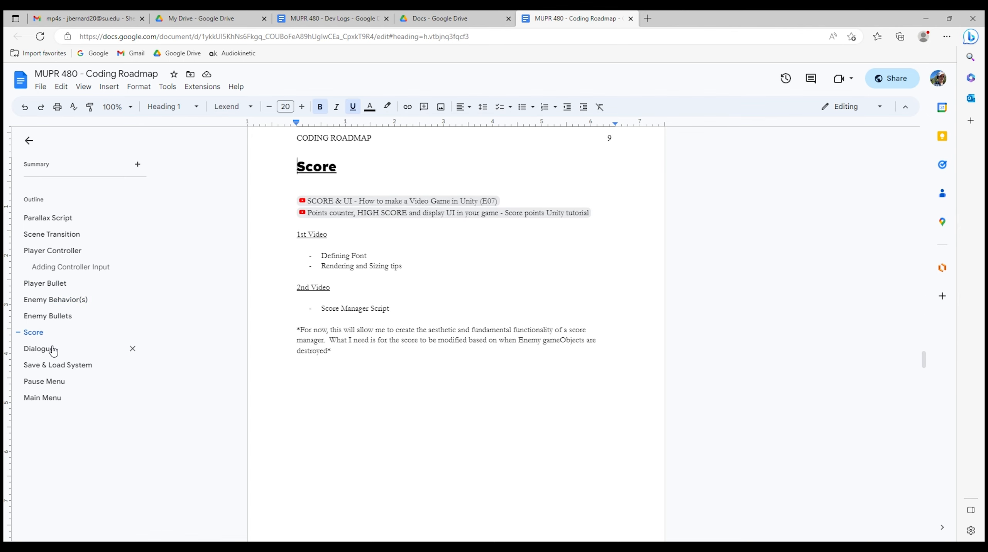
pyautogui.click(58, 365)
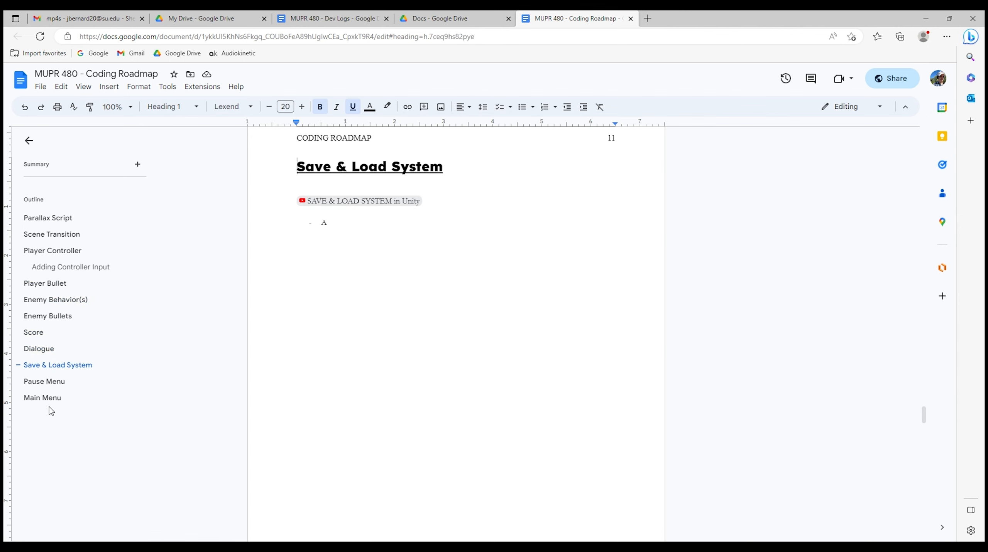
pyautogui.click(44, 382)
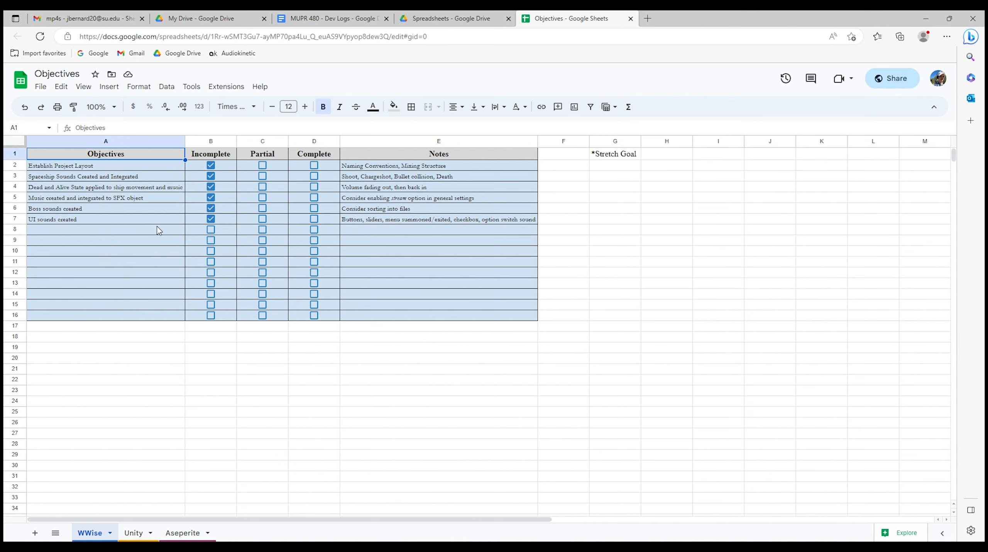
pyautogui.moveTo(94, 538)
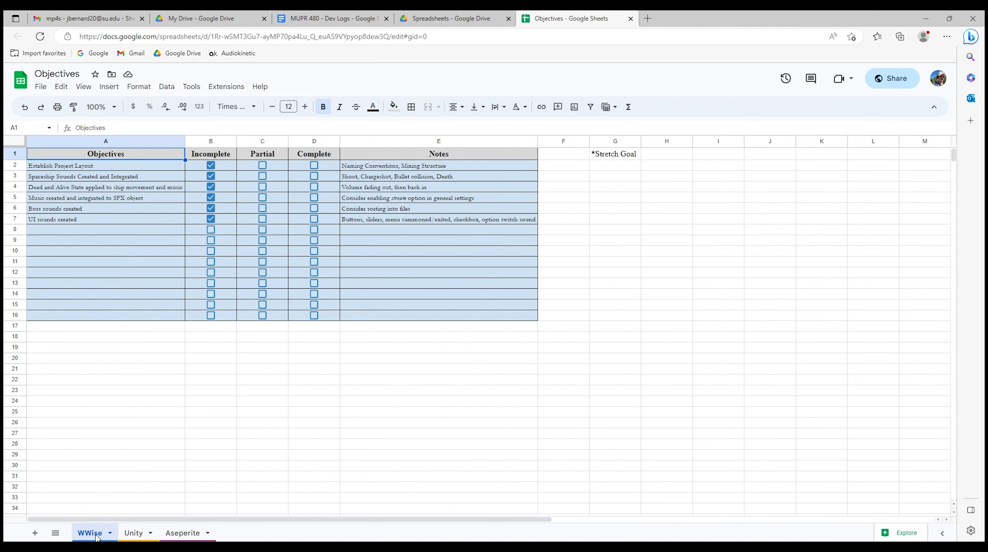
pyautogui.moveTo(142, 525)
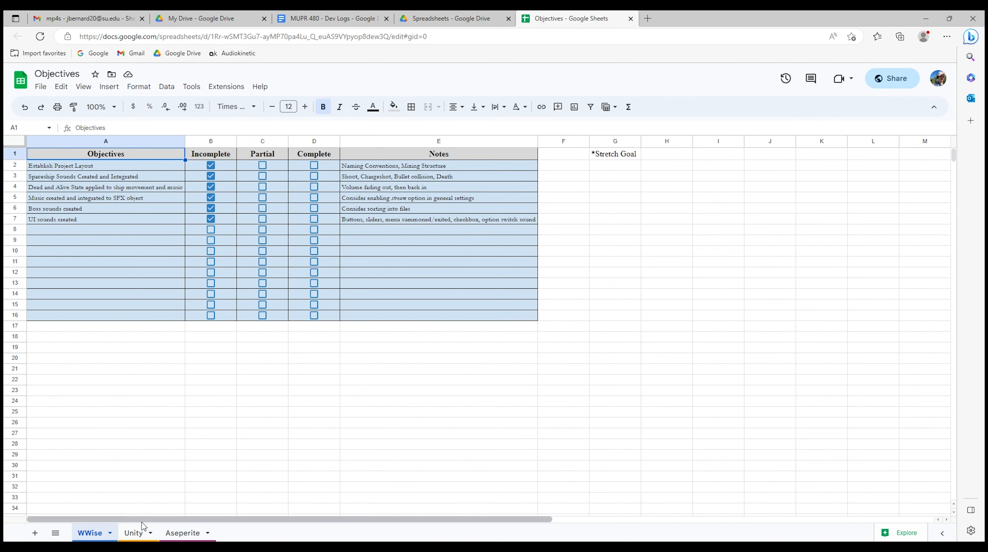
# Step: Review the Unity objectives sheet, then switch to the Aseperite objectives sheet
pyautogui.click(132, 533)
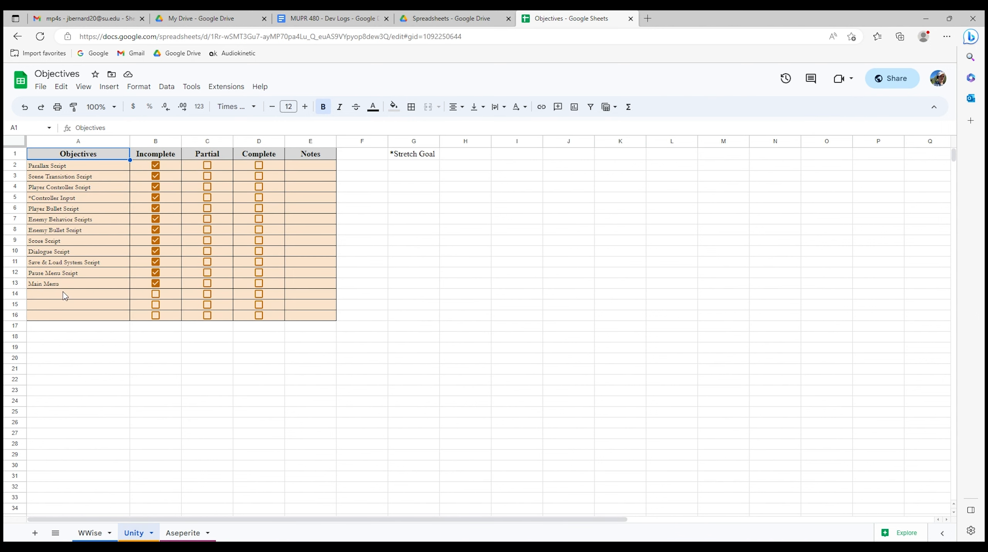
pyautogui.moveTo(232, 539)
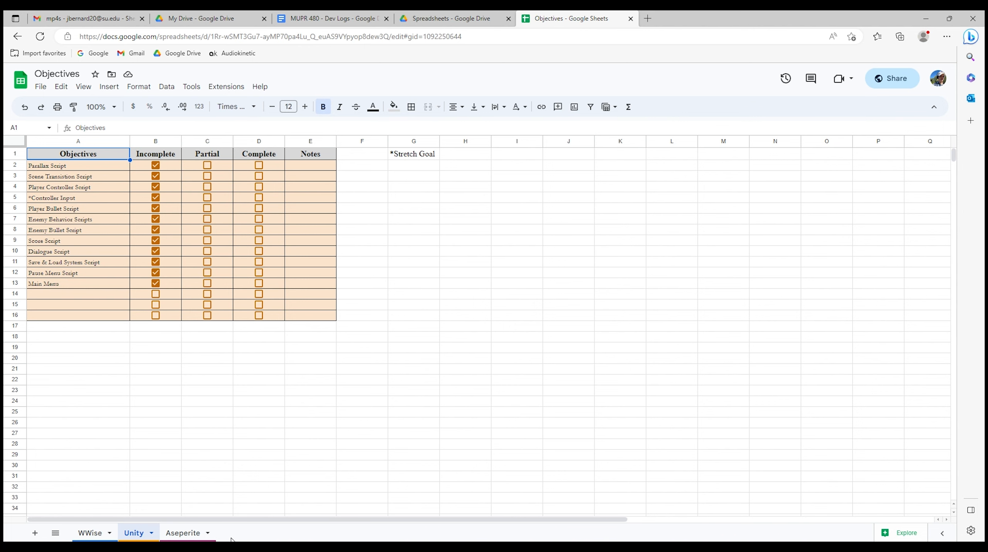
pyautogui.click(184, 533)
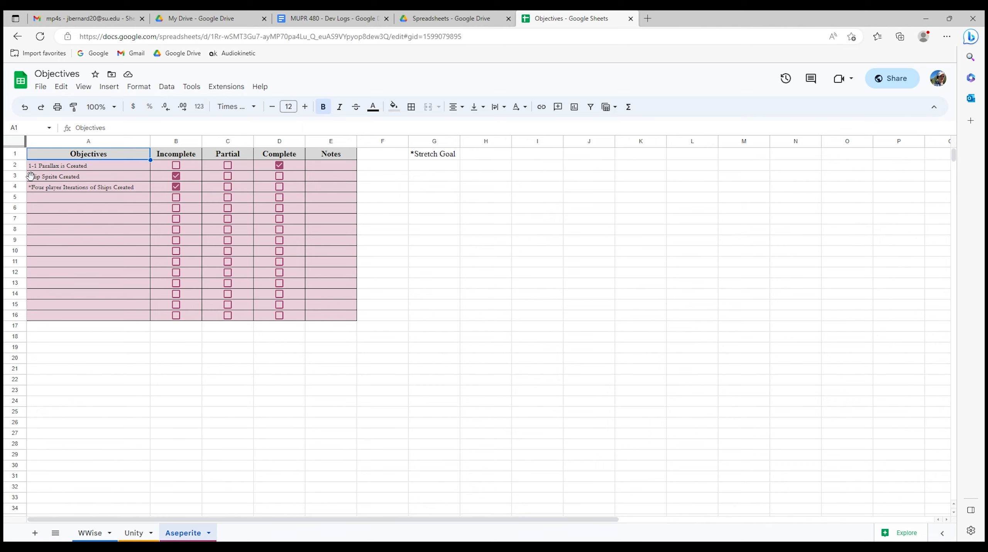
pyautogui.moveTo(95, 195)
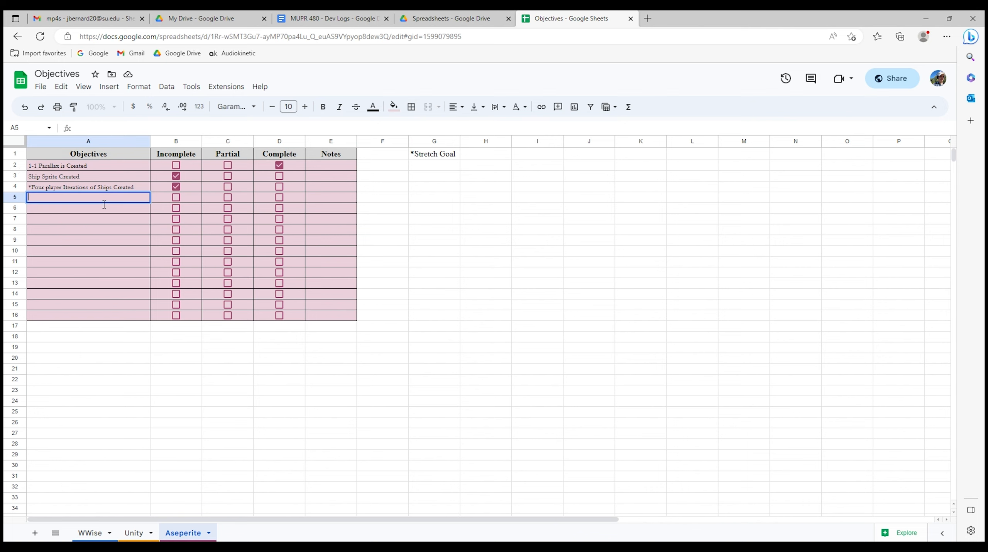
# Step: Add 'Enemy Sprites Created' in A5 and mark Ship Sprite Created partial instead of complete
pyautogui.write('Enemy')
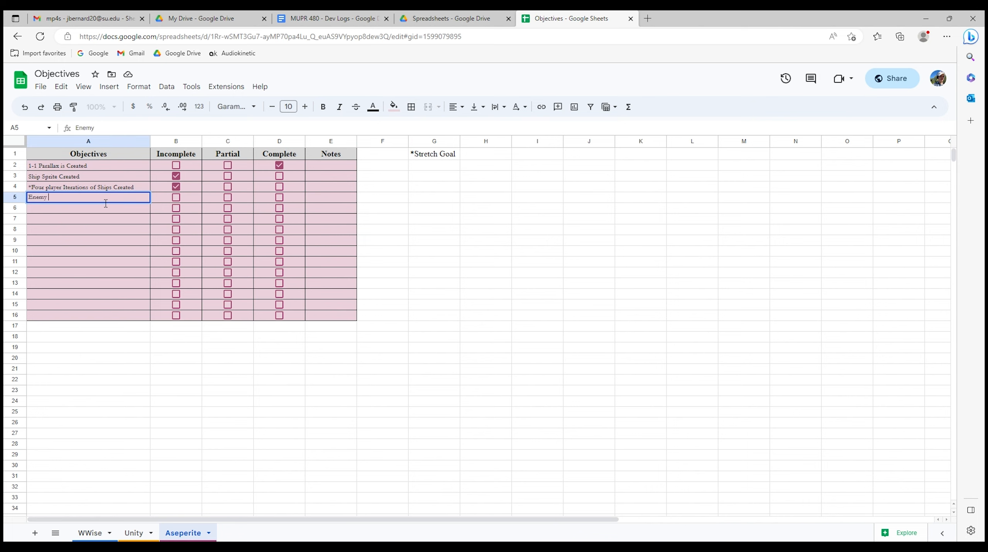
pyautogui.write('Sprites')
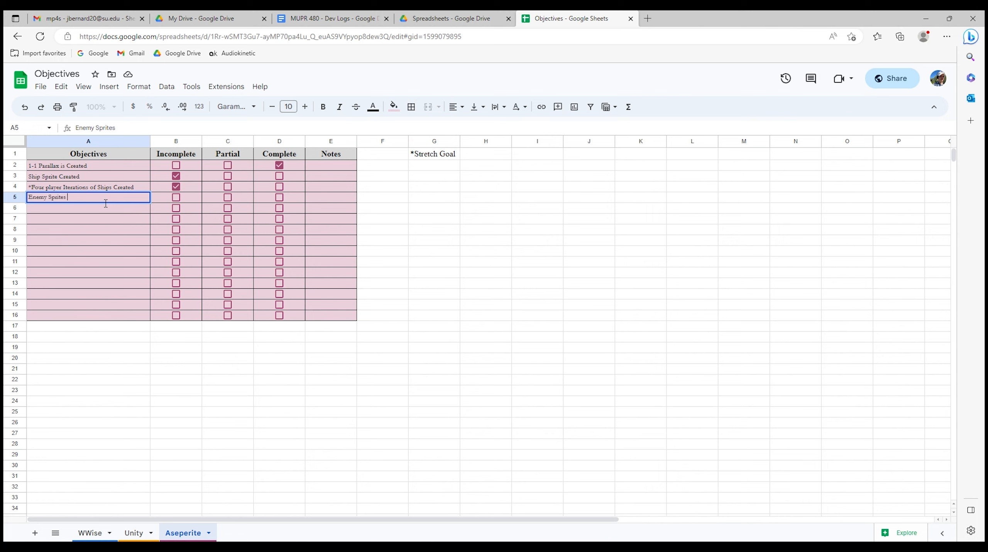
pyautogui.write('Created')
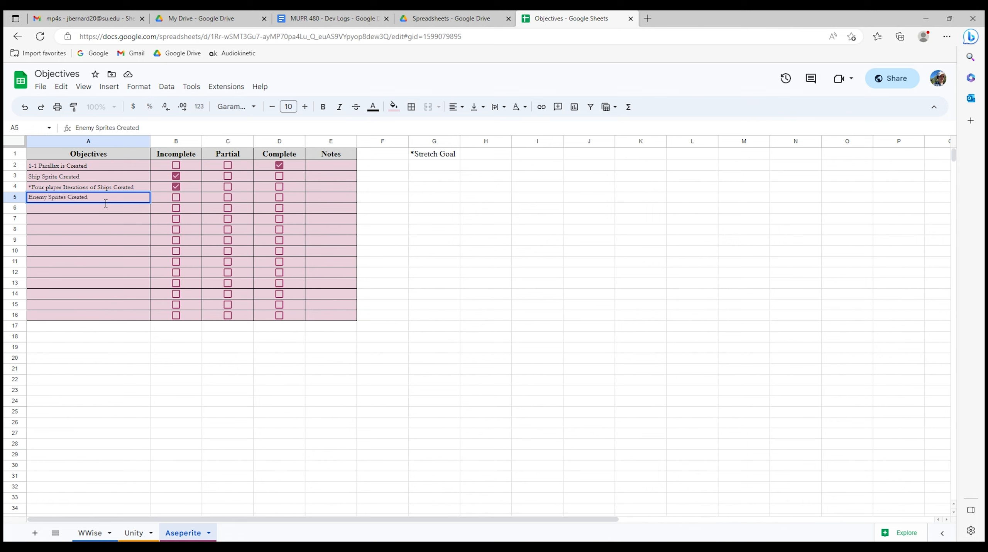
pyautogui.moveTo(91, 207)
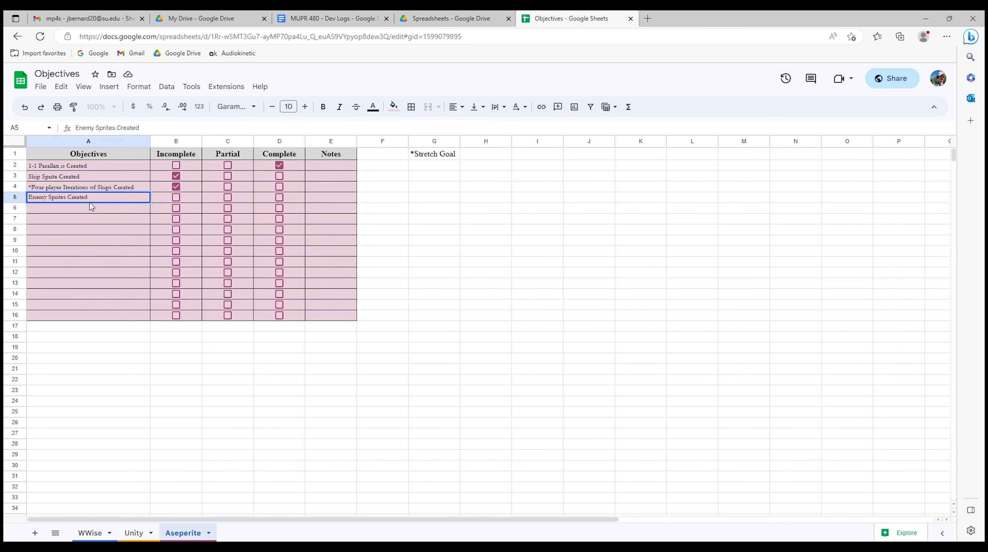
pyautogui.click(279, 176)
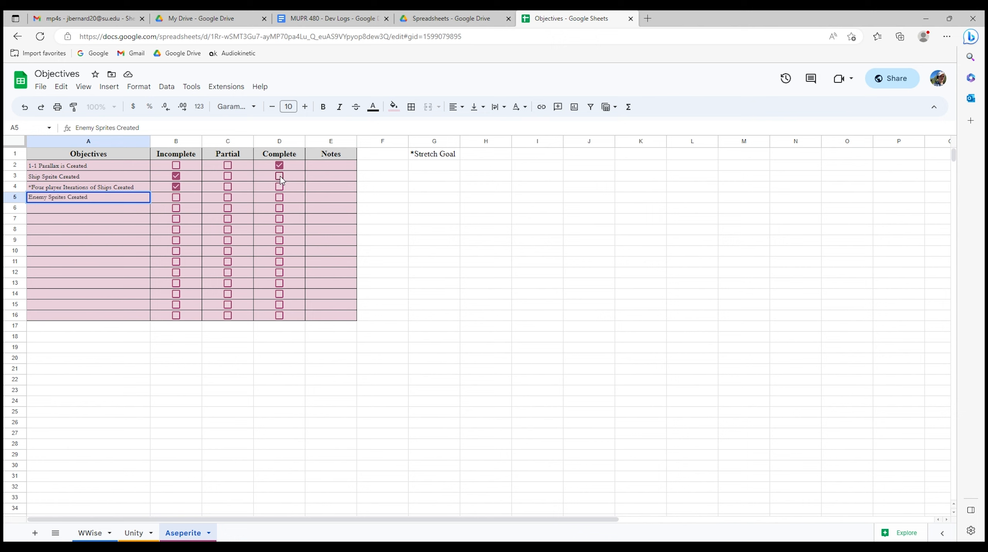
pyautogui.click(279, 176)
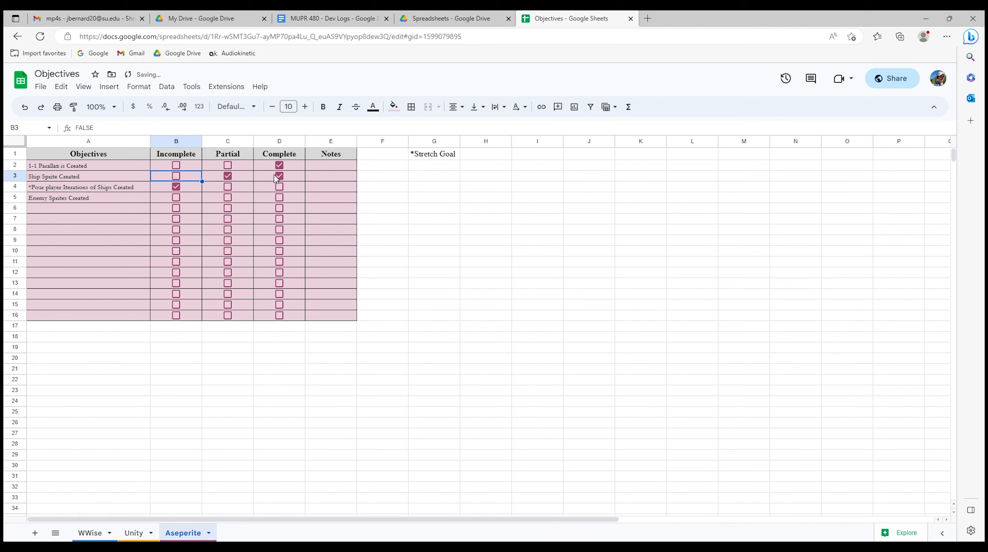
pyautogui.click(279, 176)
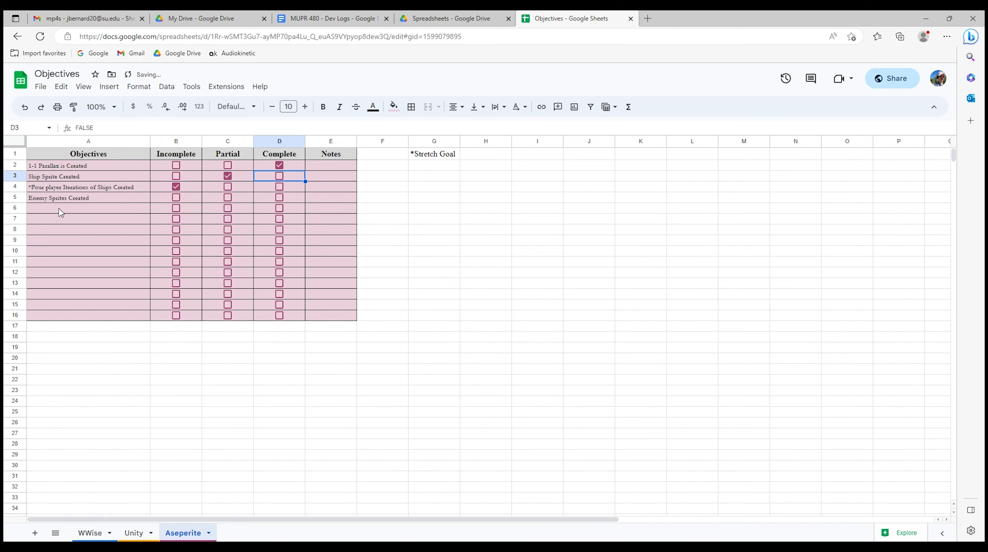
# Step: Add a 'Boss Sprite Created' objective in row 6
pyautogui.click(88, 208)
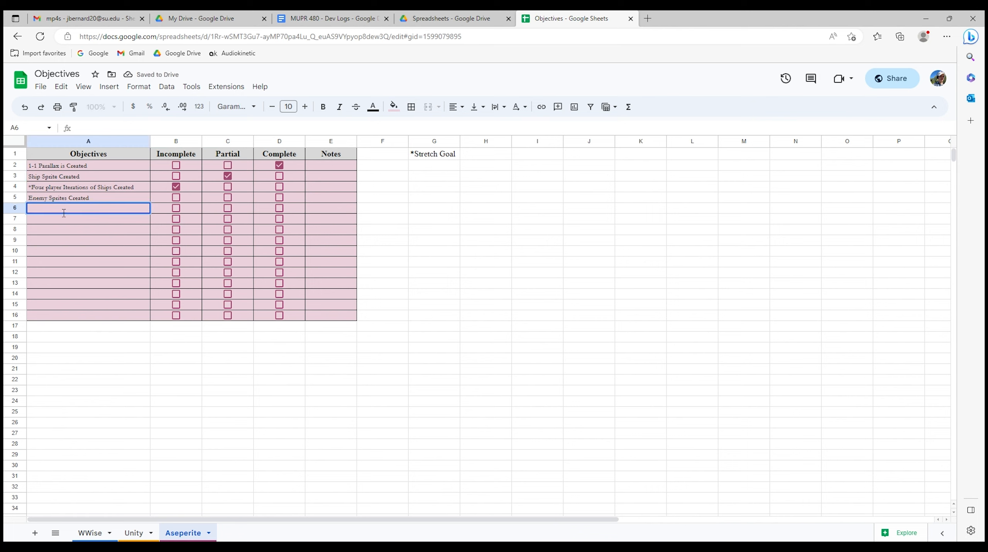
pyautogui.write('Boss Sprite Cre')
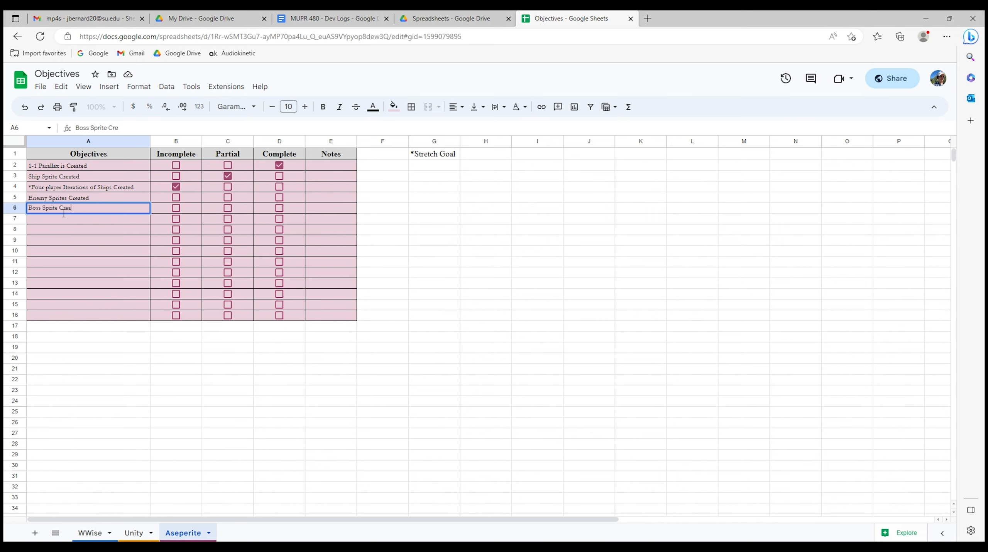
pyautogui.write('ated')
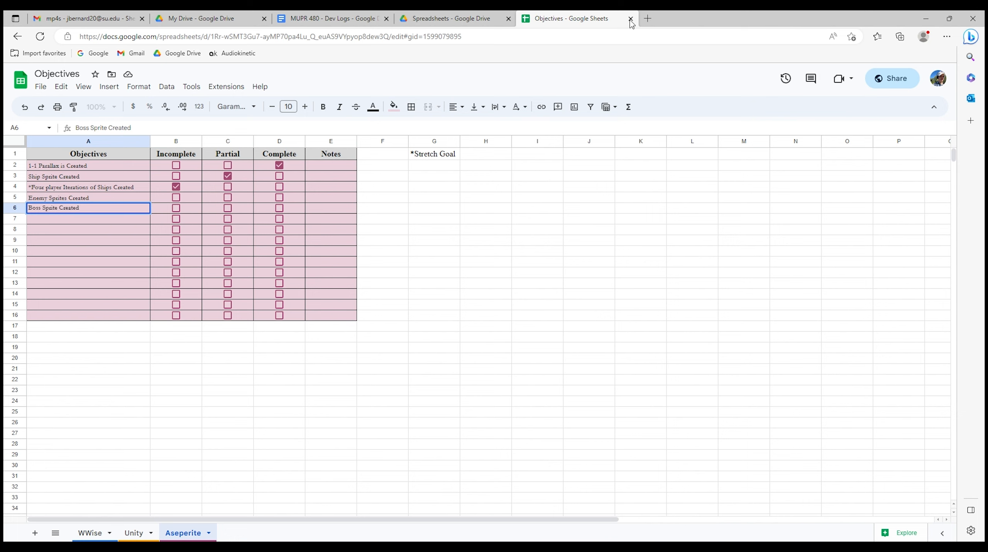
pyautogui.moveTo(250, 104)
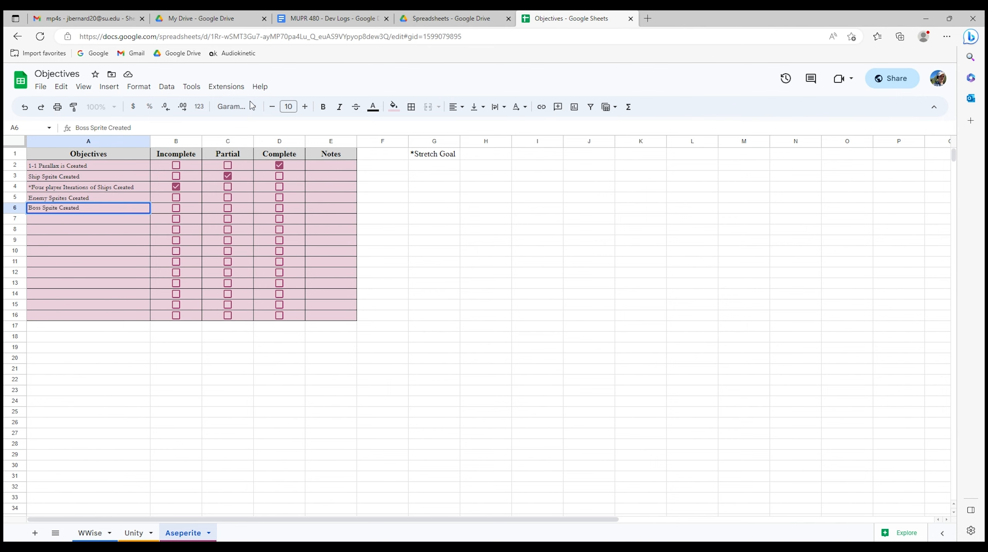
pyautogui.moveTo(527, 97)
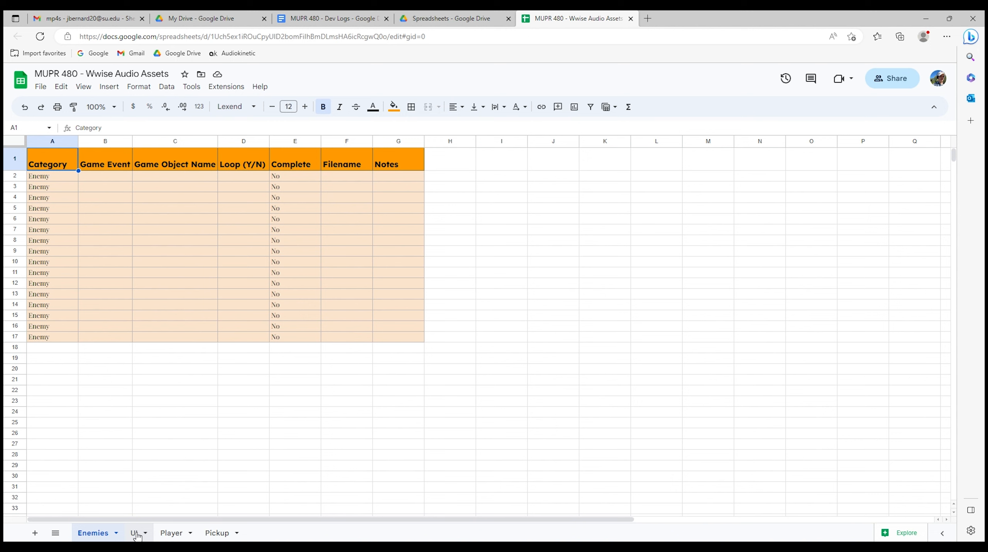
# Step: Browse the Wwise Audio Assets UI, Player, Pickup and remaining sheets
pyautogui.click(133, 533)
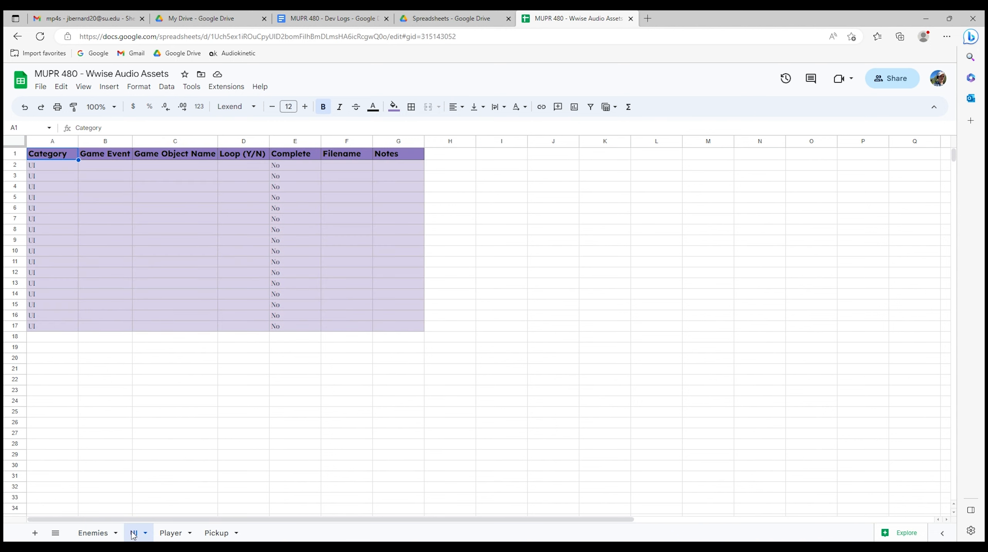
pyautogui.click(134, 533)
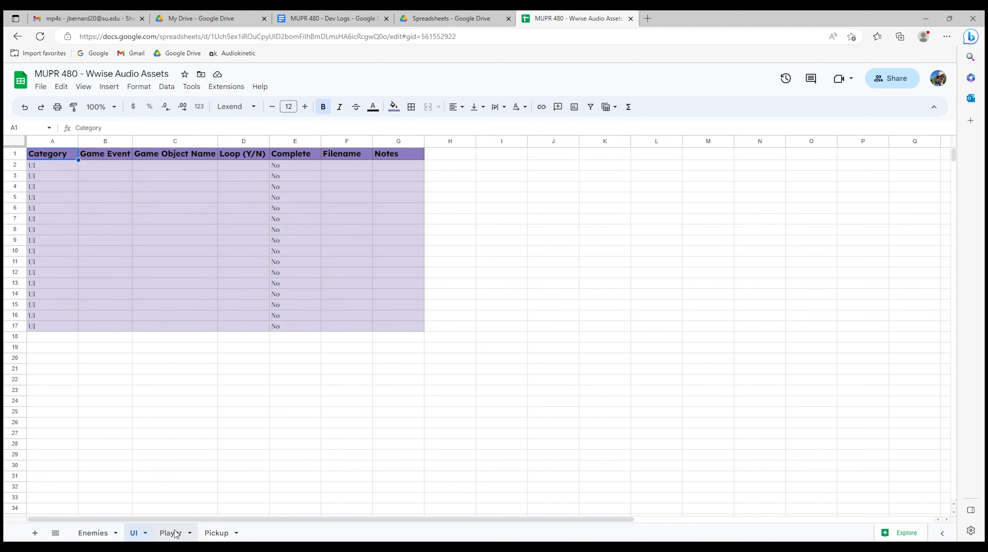
pyautogui.click(169, 533)
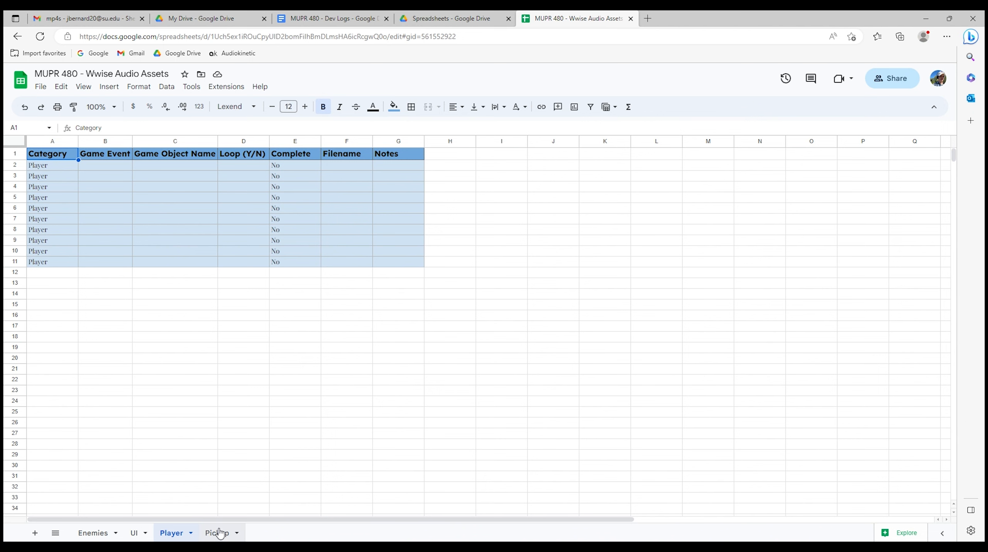
pyautogui.click(217, 533)
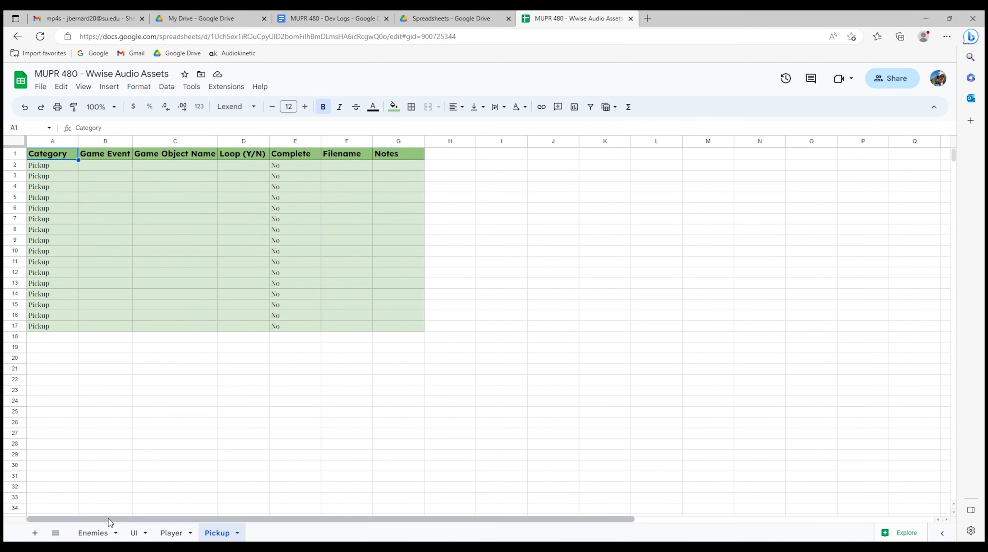
pyautogui.click(92, 533)
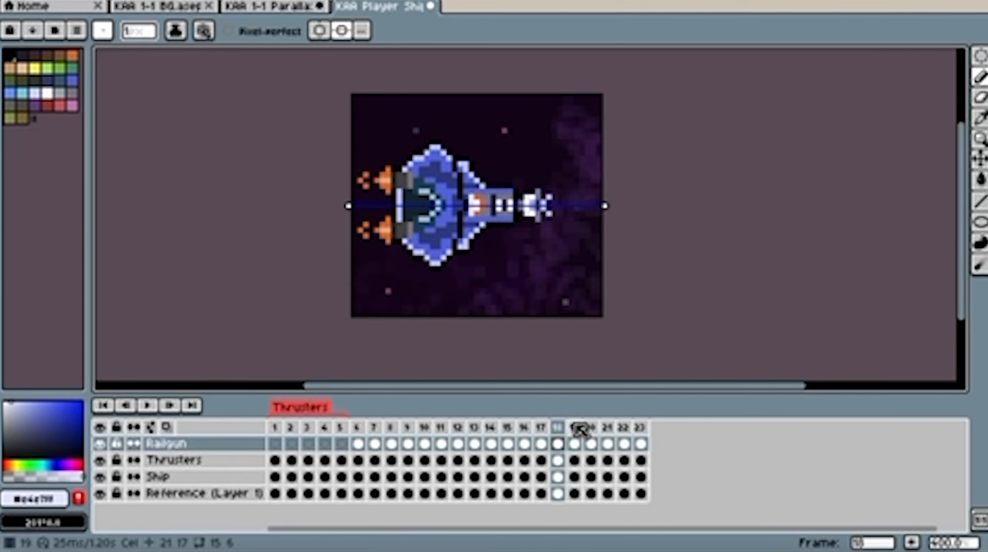
# Step: Step through frames 20 to 22 of the ship animation, selecting the Railgun layer
pyautogui.click(578, 438)
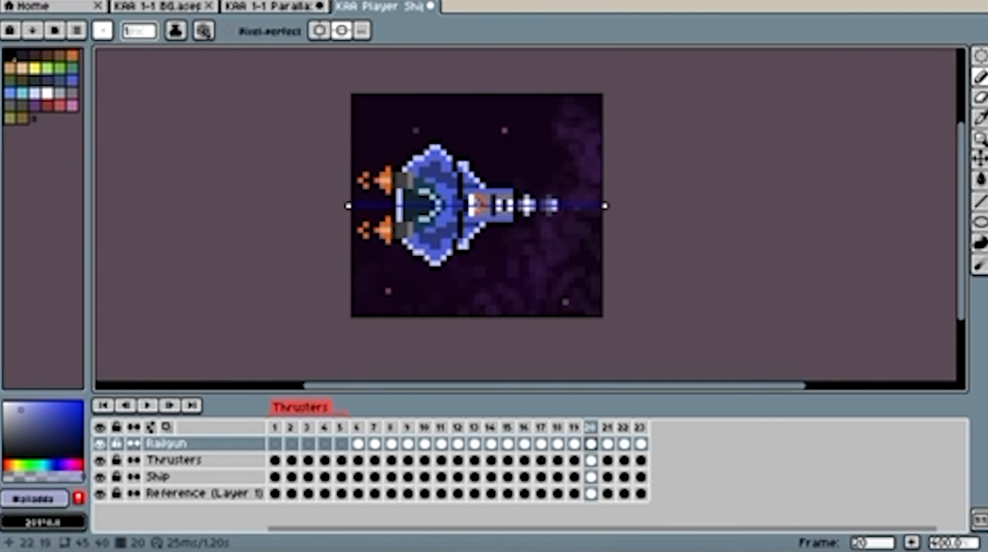
pyautogui.click(607, 429)
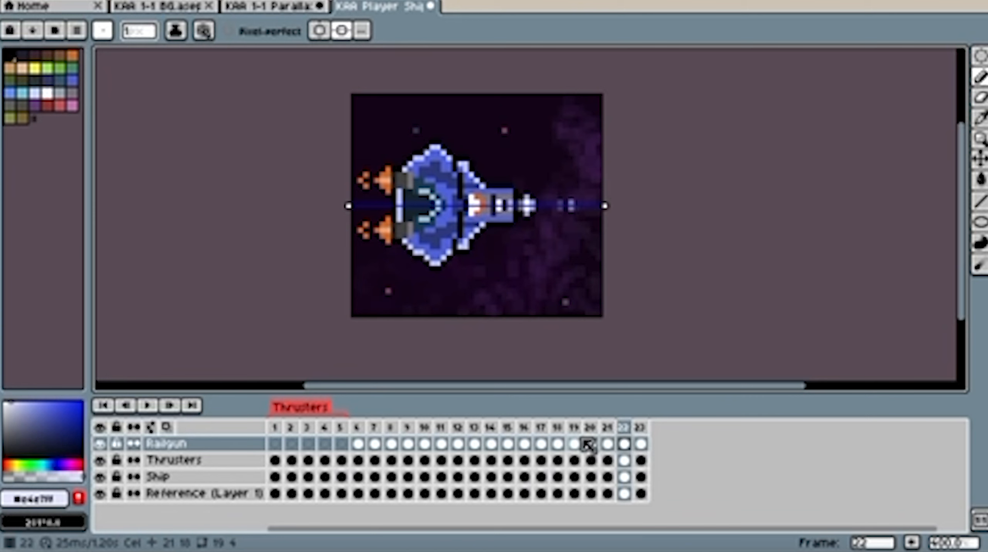
pyautogui.click(624, 444)
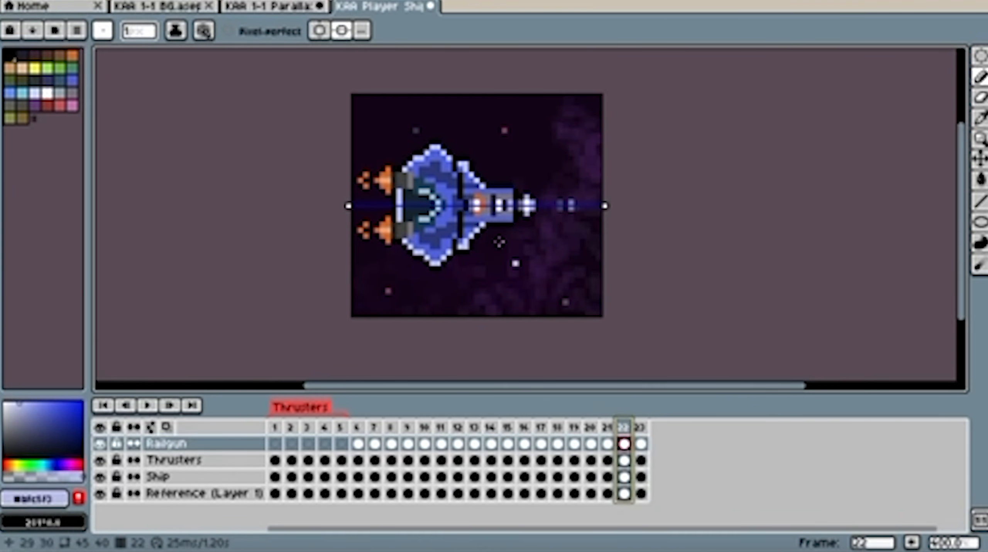